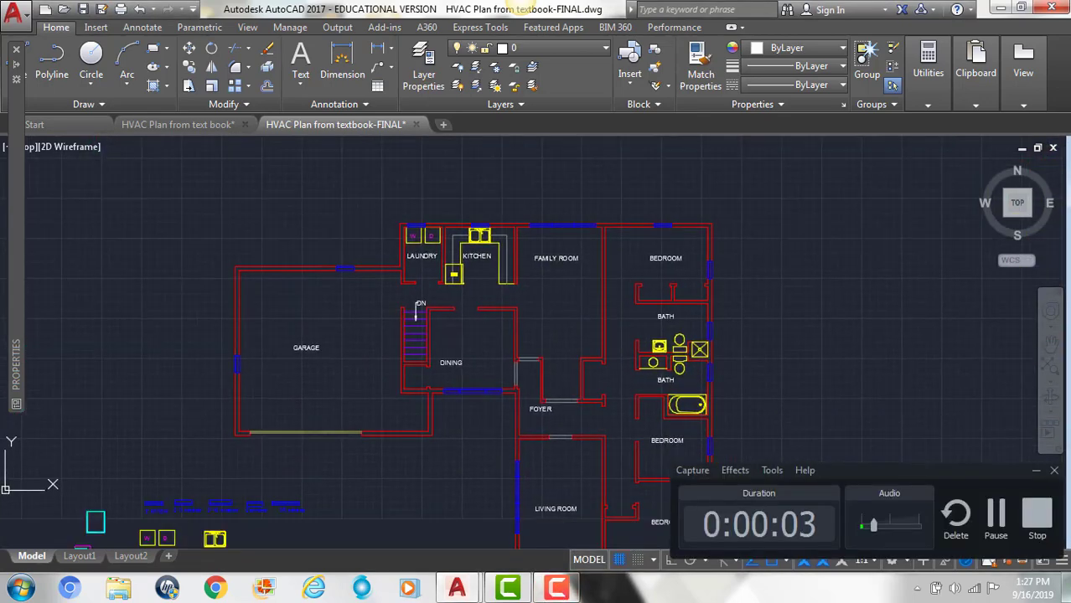
mouse_move(459, 417)
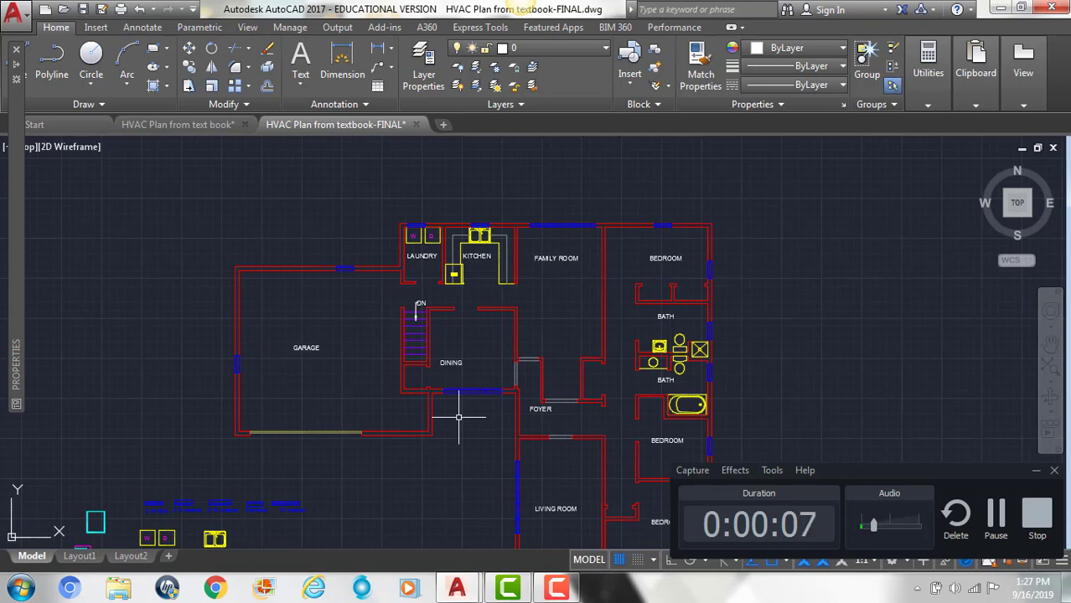
mouse_move(353, 282)
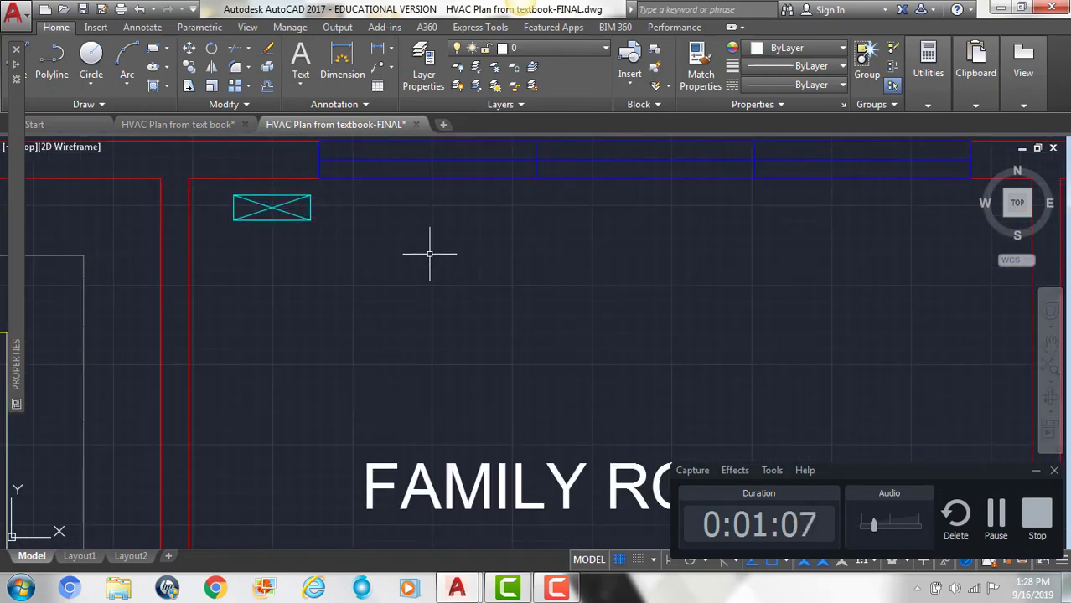
Show the 'HVAC Plan from text book.dwg' reference drawing with finished ductwork and registers
click(272, 208)
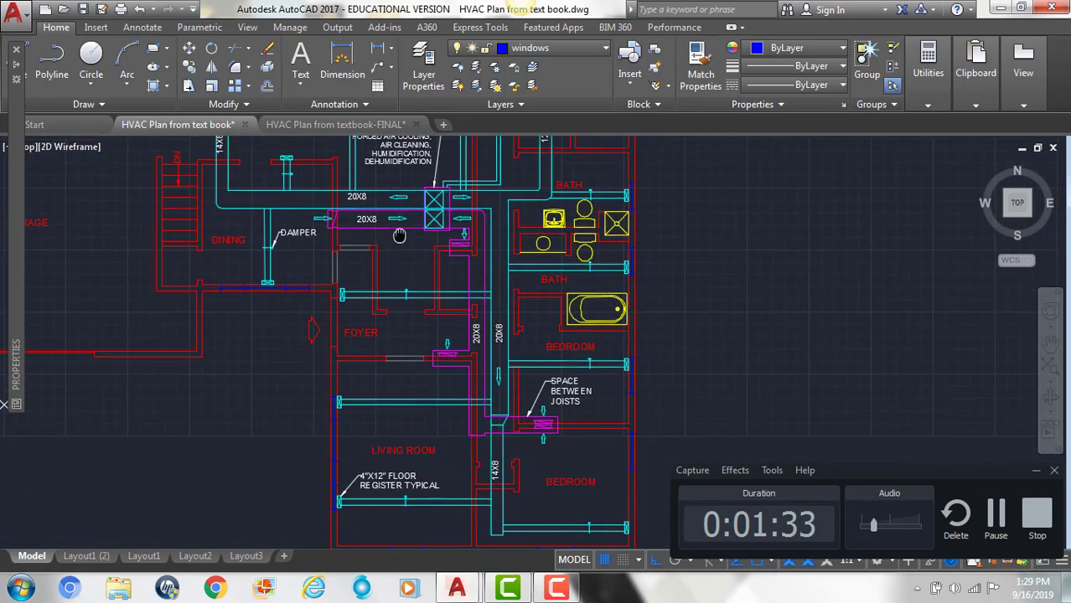
Place a floor register symbol in the foyer of the working FINAL plan, rotated to the wall
click(335, 124)
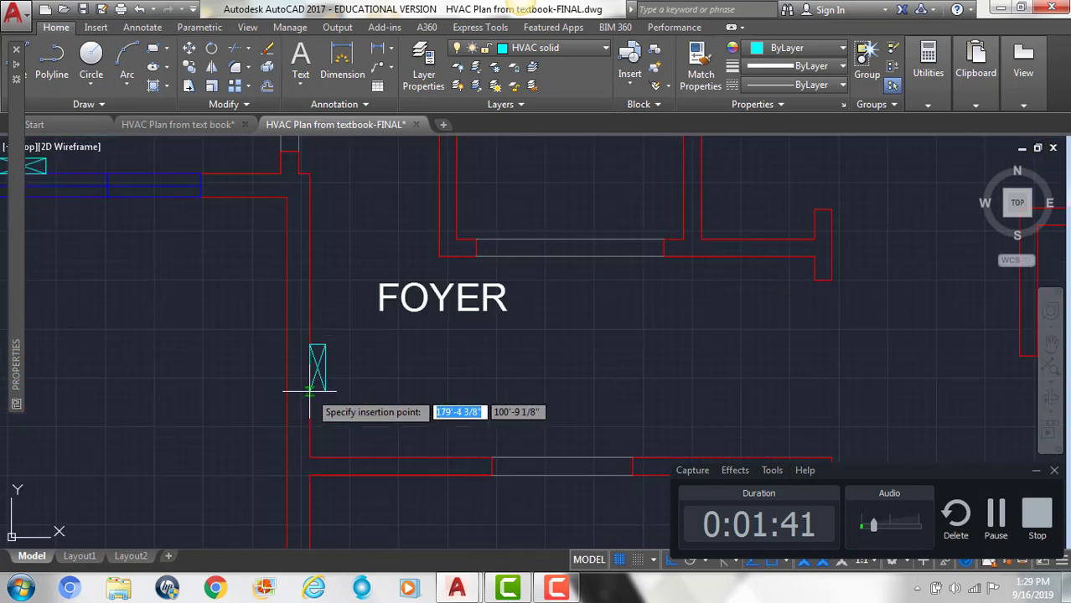
click(310, 392)
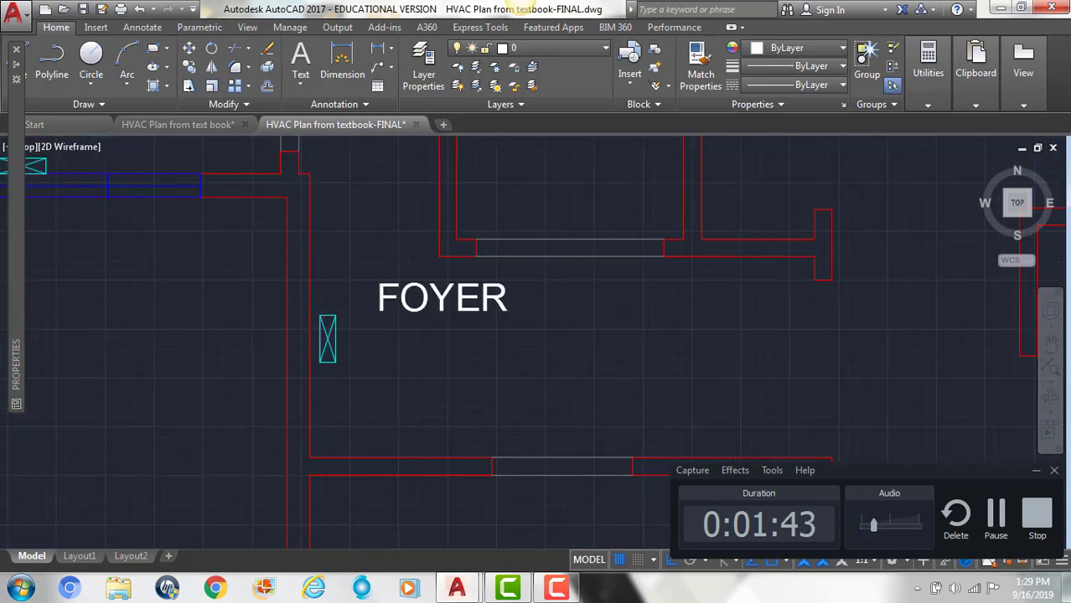
click(178, 124)
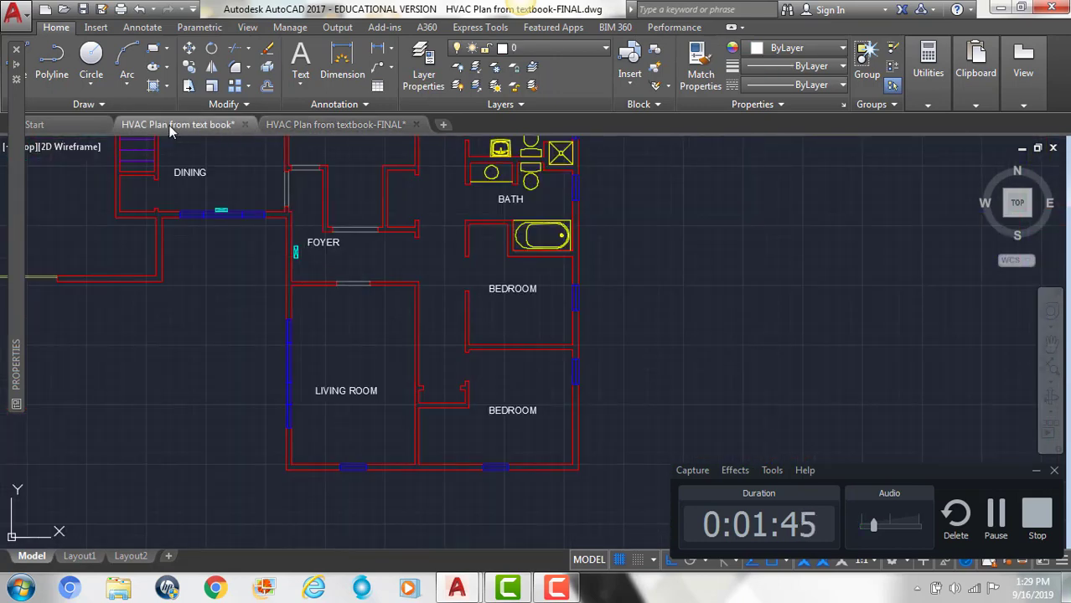
click(335, 124)
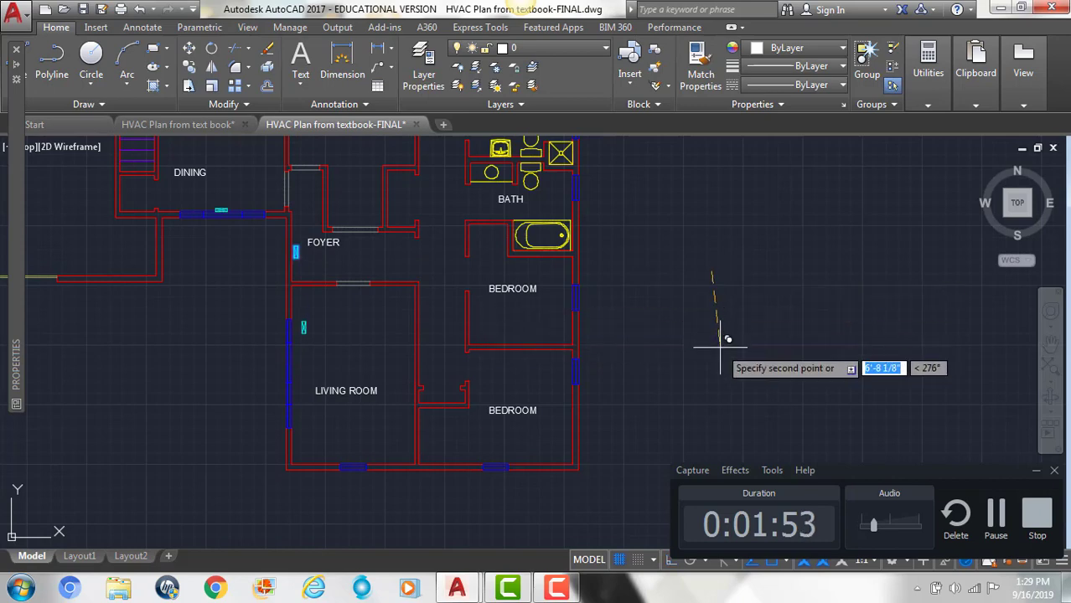
mouse_move(724, 320)
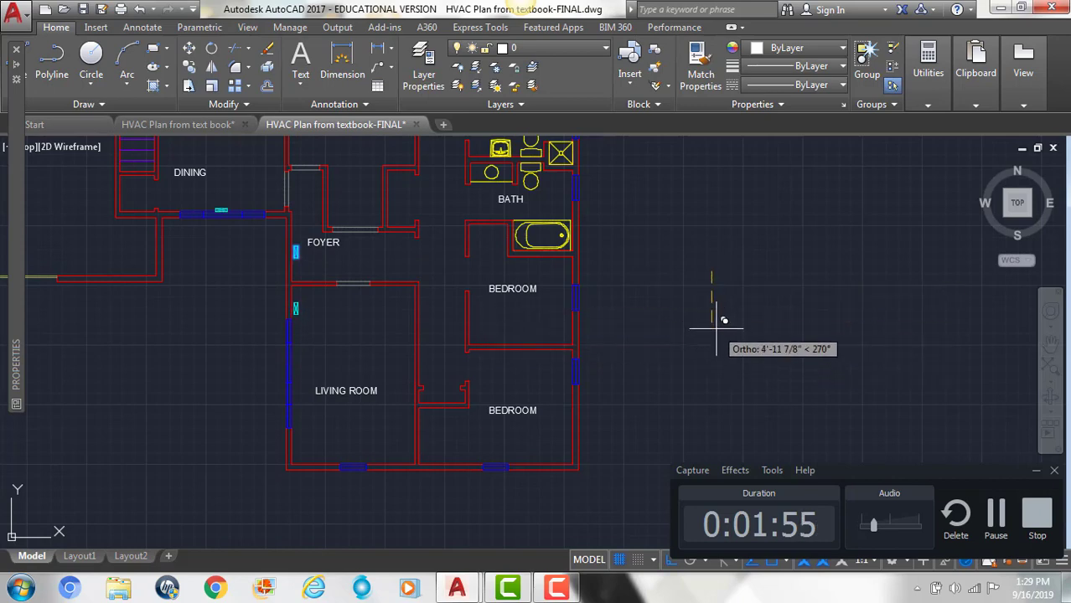
mouse_move(724, 433)
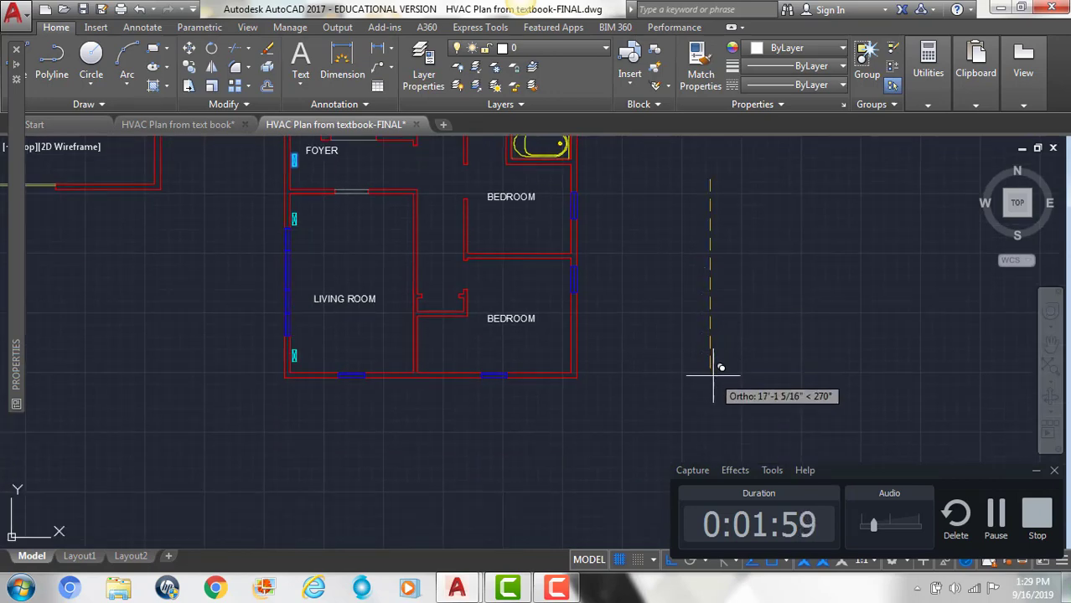
mouse_move(712, 365)
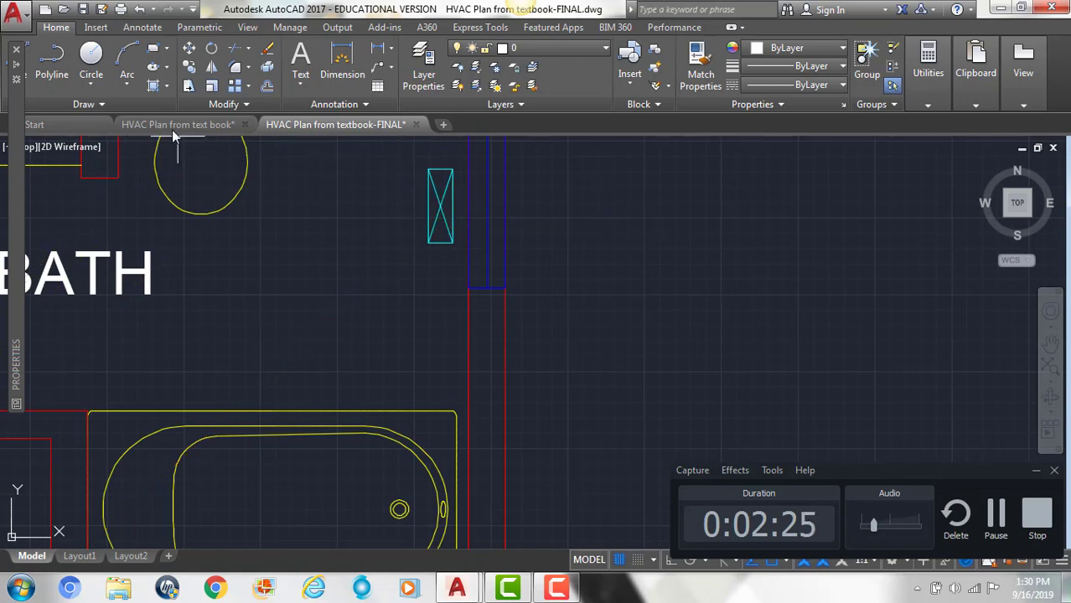
Return to the textbook plan and pan toward the forced-air unit and laundry area
click(176, 124)
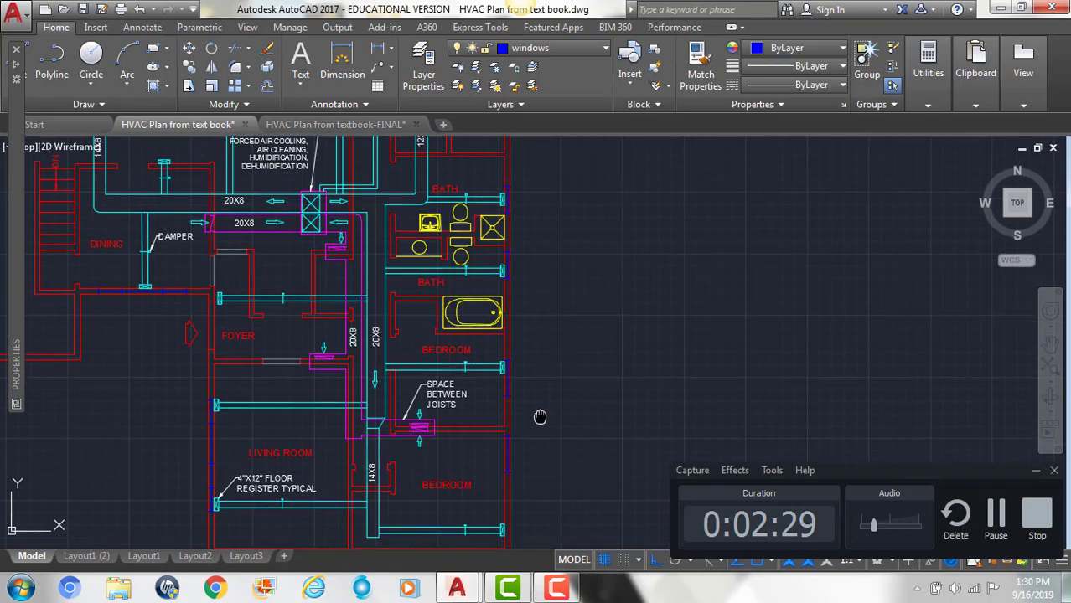
drag(539, 417, 518, 375)
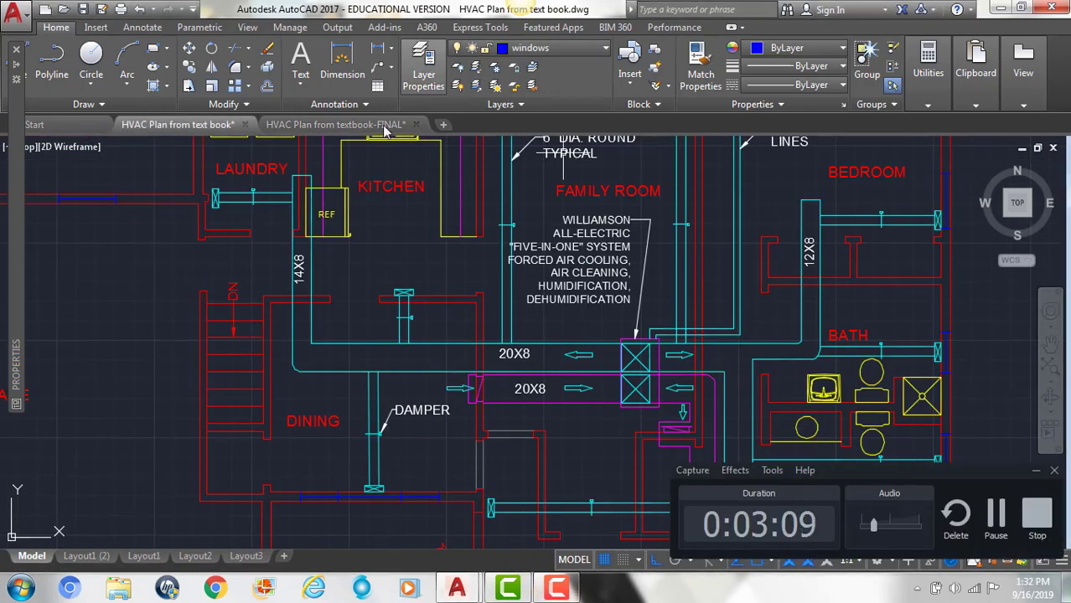
click(335, 124)
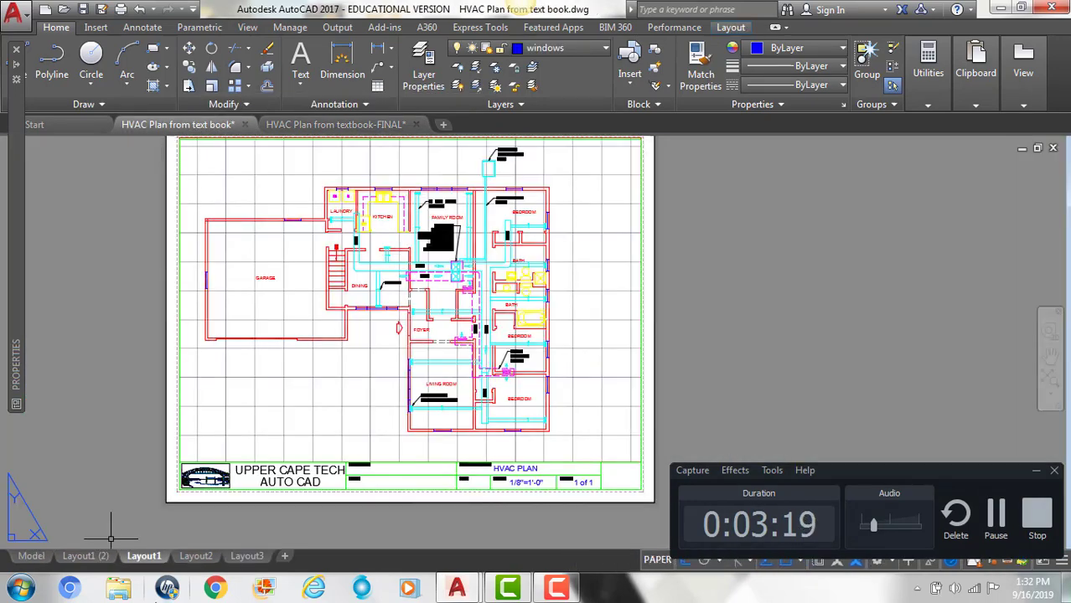
click(31, 556)
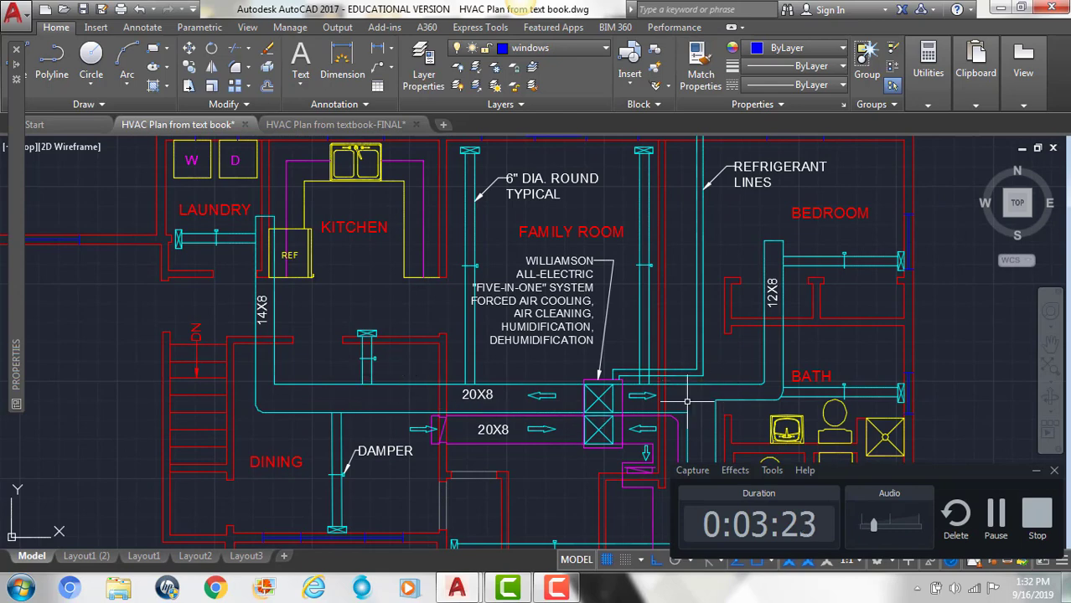
mouse_move(707, 399)
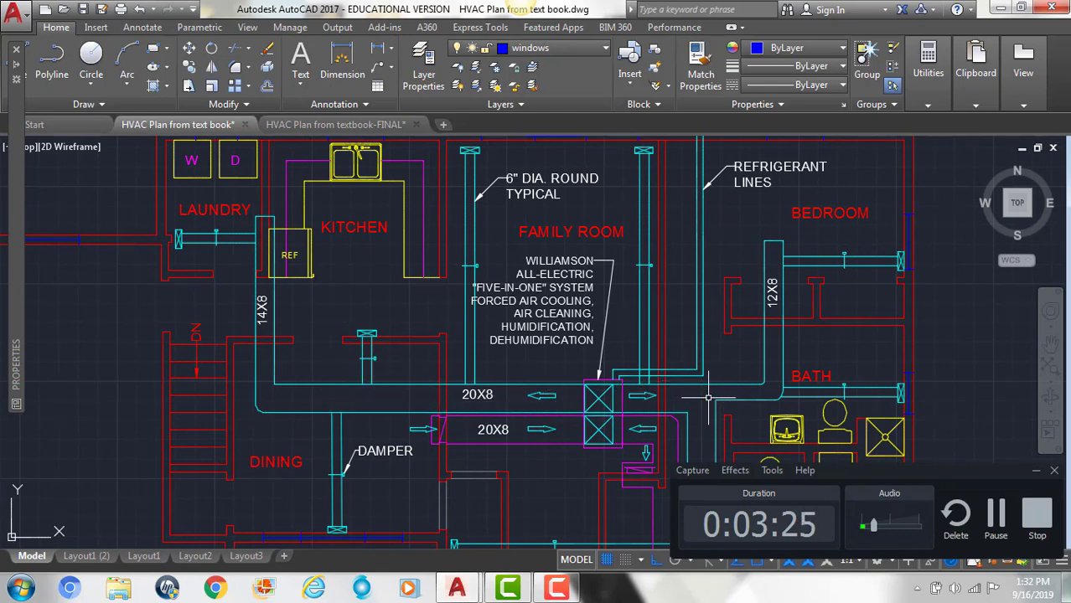
mouse_move(767, 270)
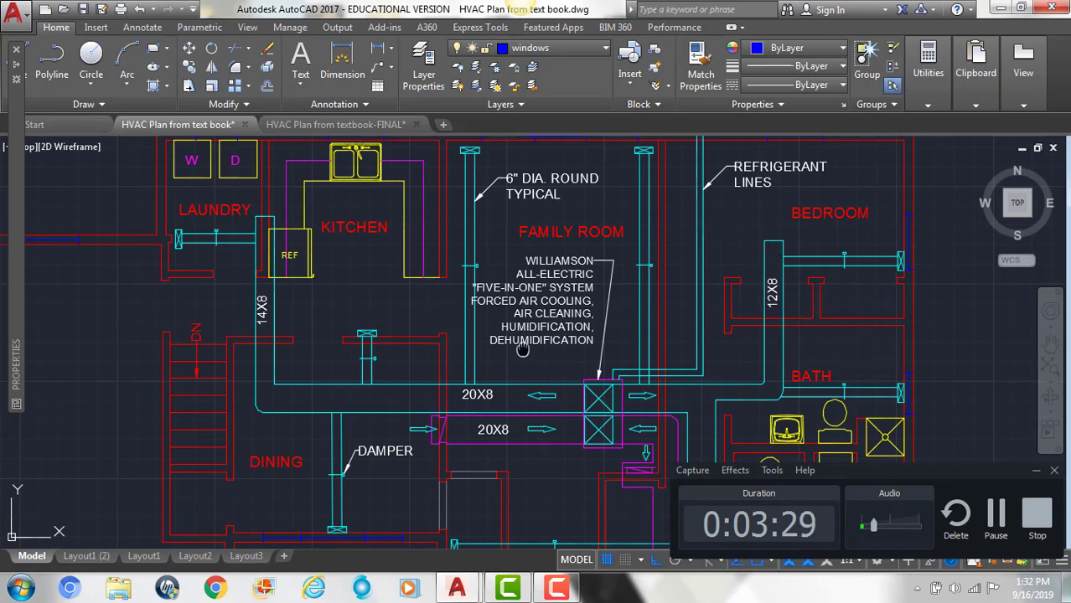
scroll(down, 3)
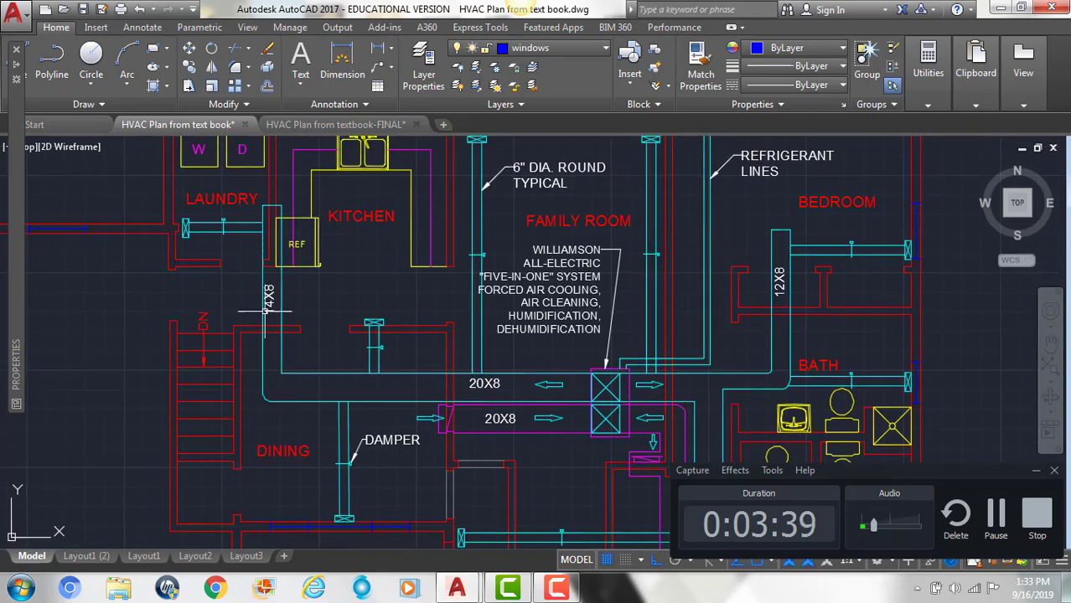
mouse_move(767, 339)
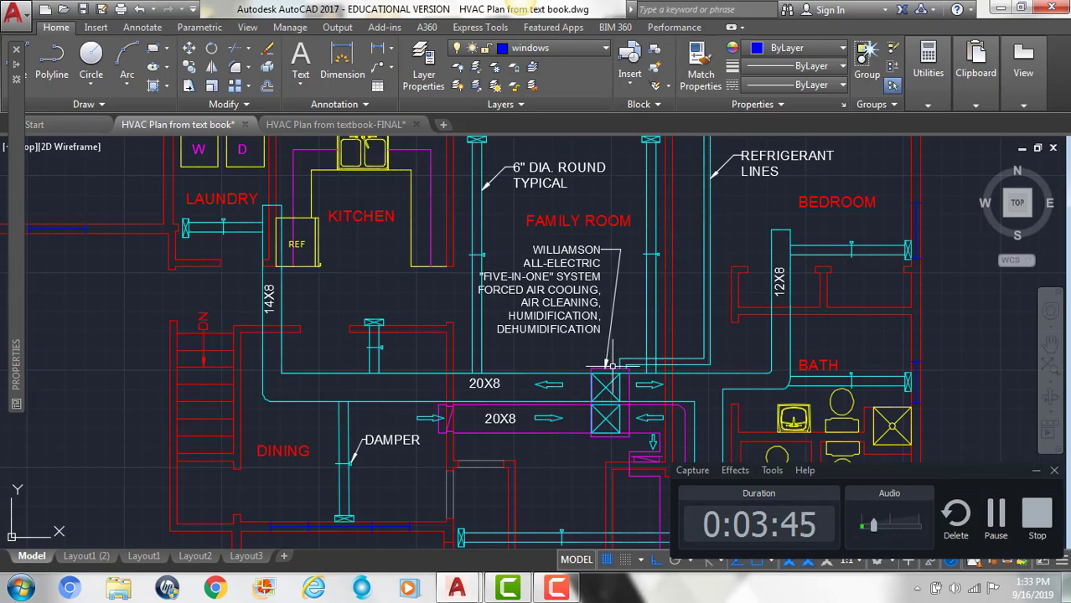
mouse_move(528, 359)
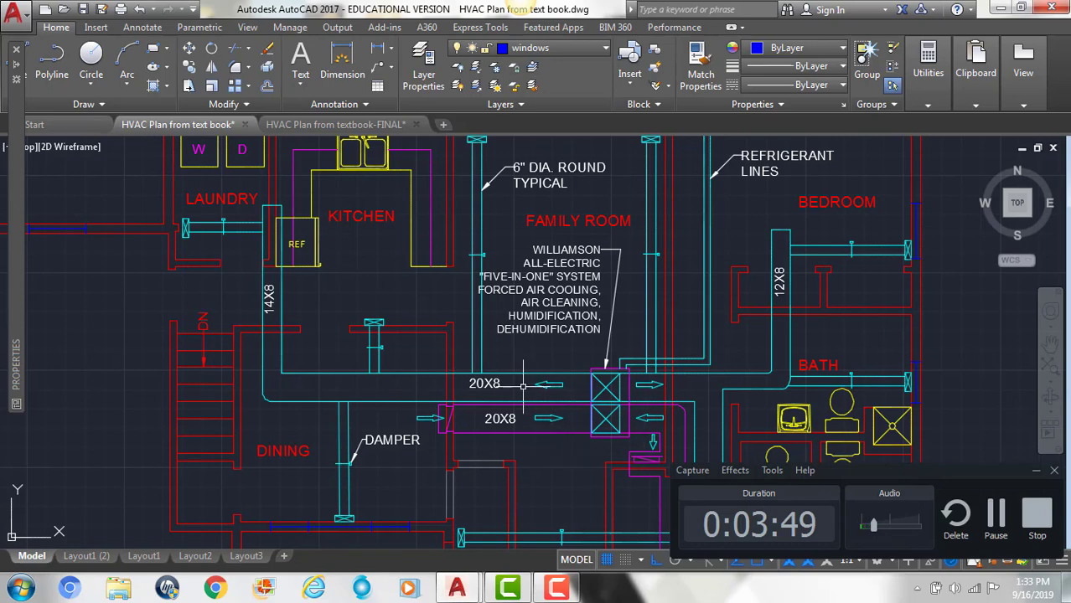
mouse_move(523, 403)
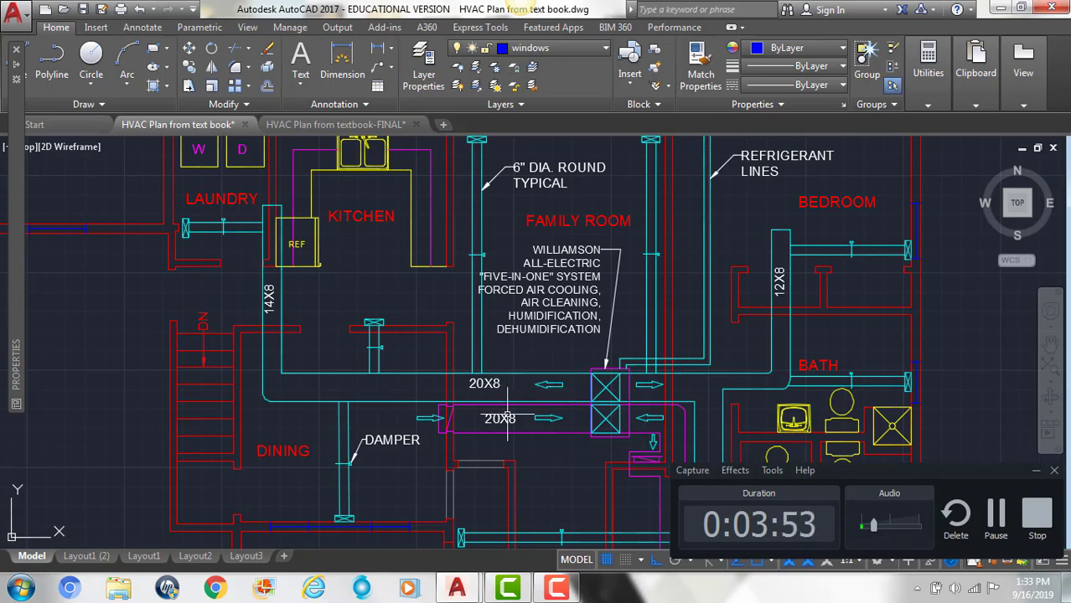
mouse_move(636, 396)
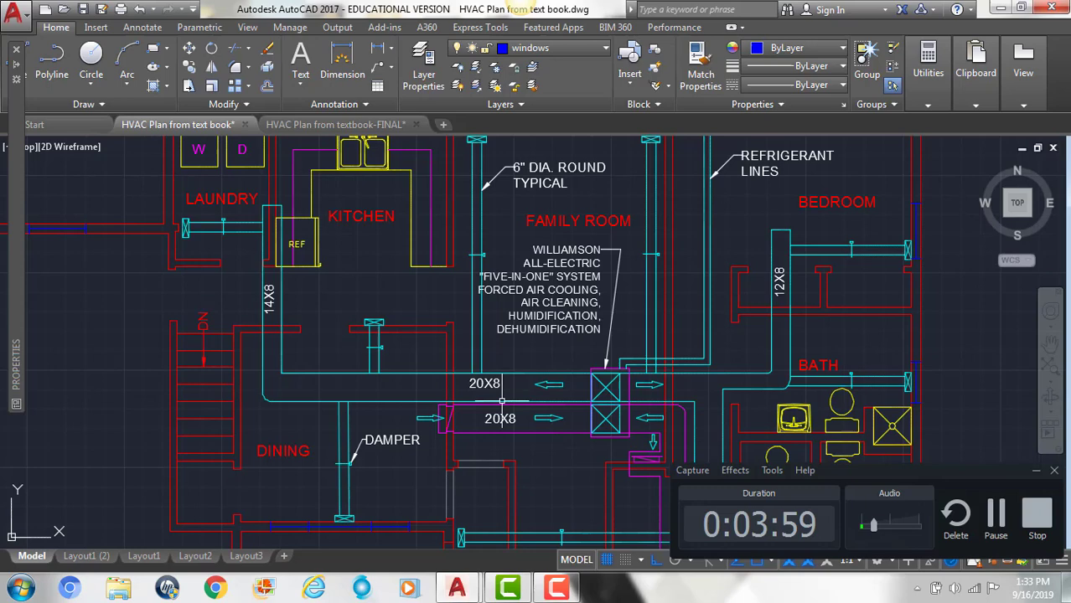
mouse_move(588, 369)
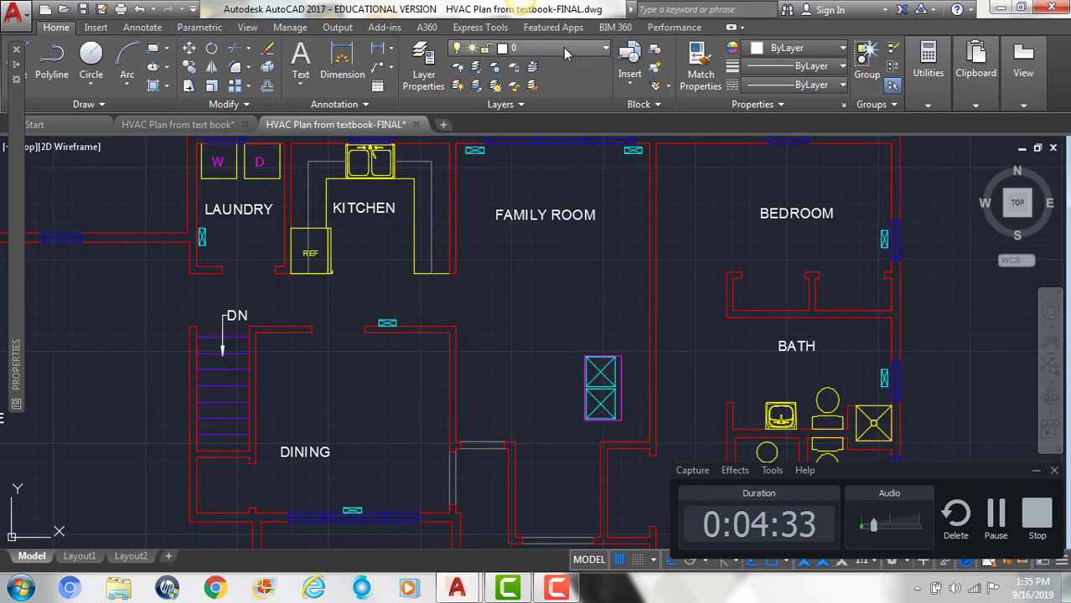
Make HVAC solid the current layer from the Home tab layer list
click(605, 47)
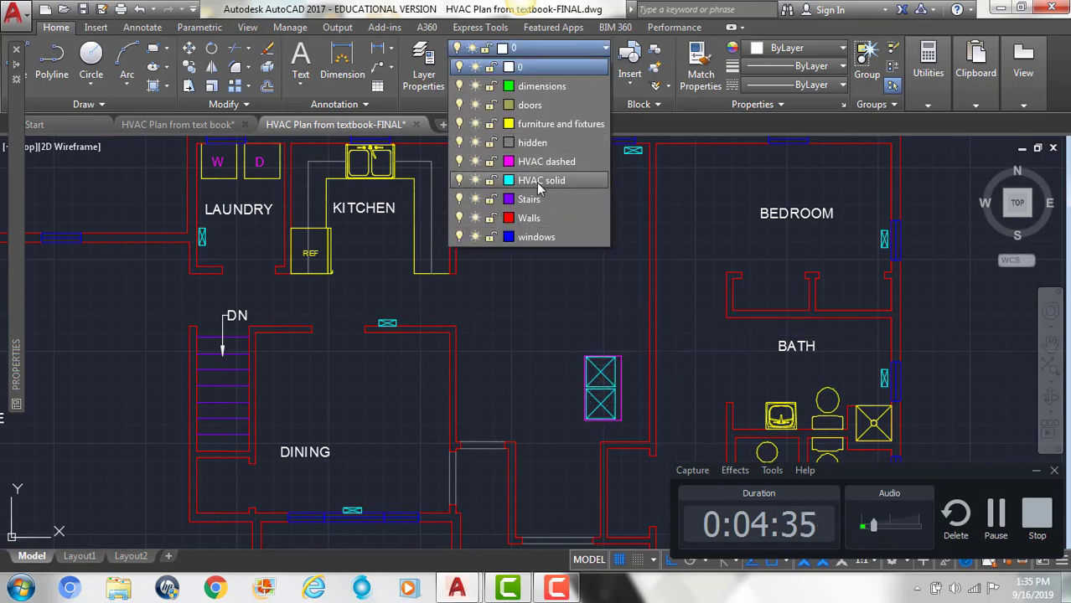
click(541, 181)
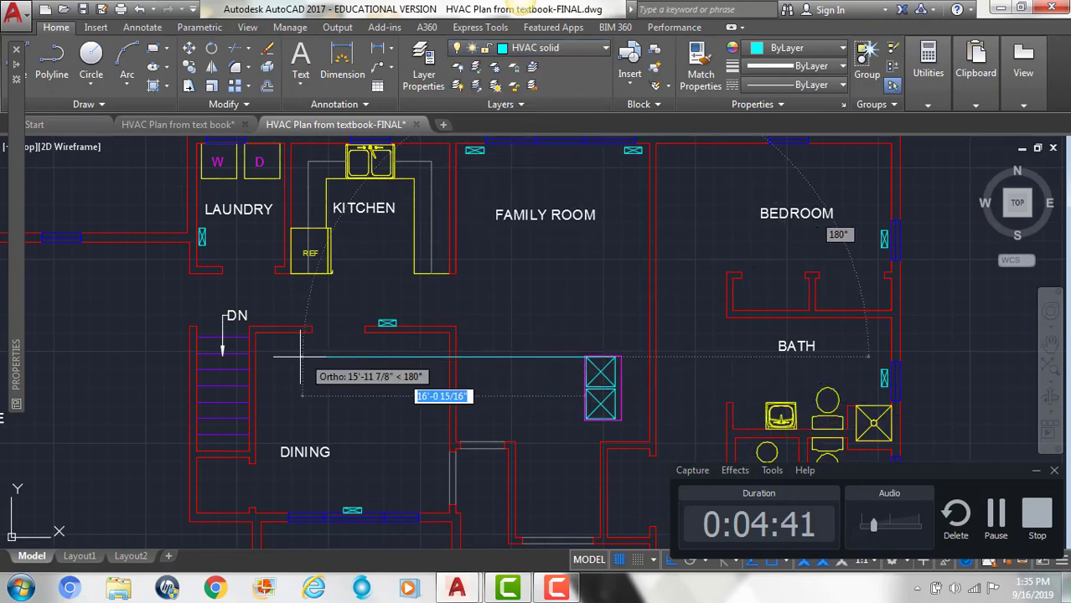
Draw the trunk duct line leftward from the furnace and offset it 2 units for the second edge
click(283, 277)
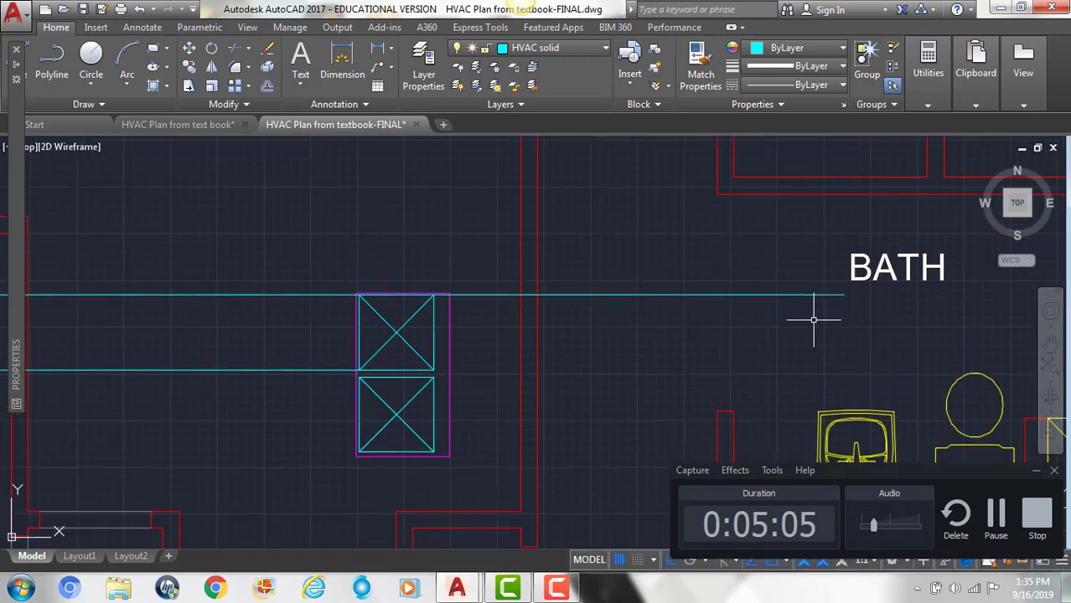
text(2)
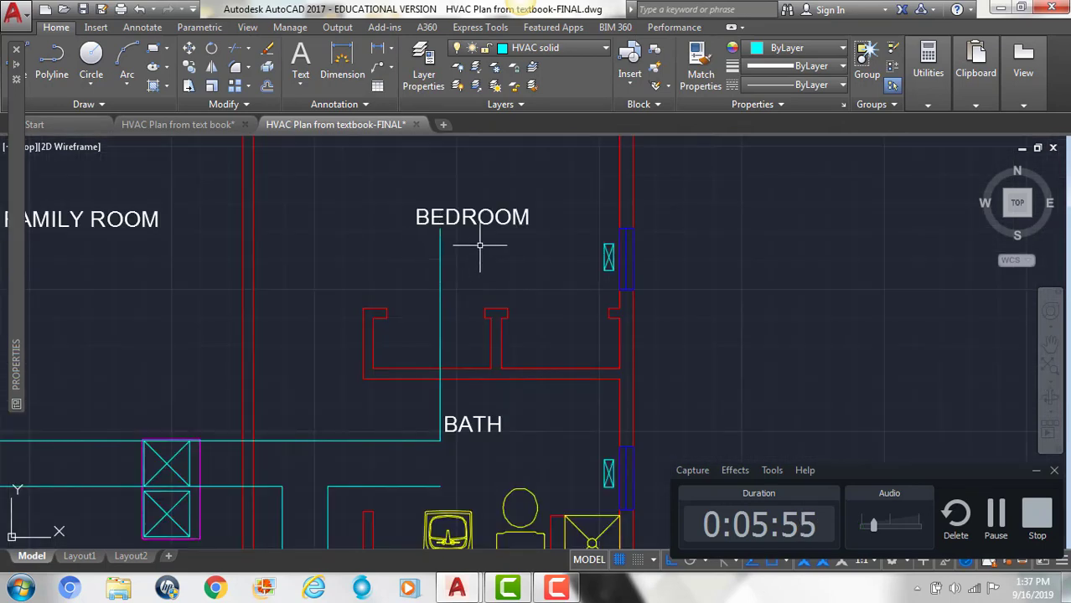
mouse_move(573, 365)
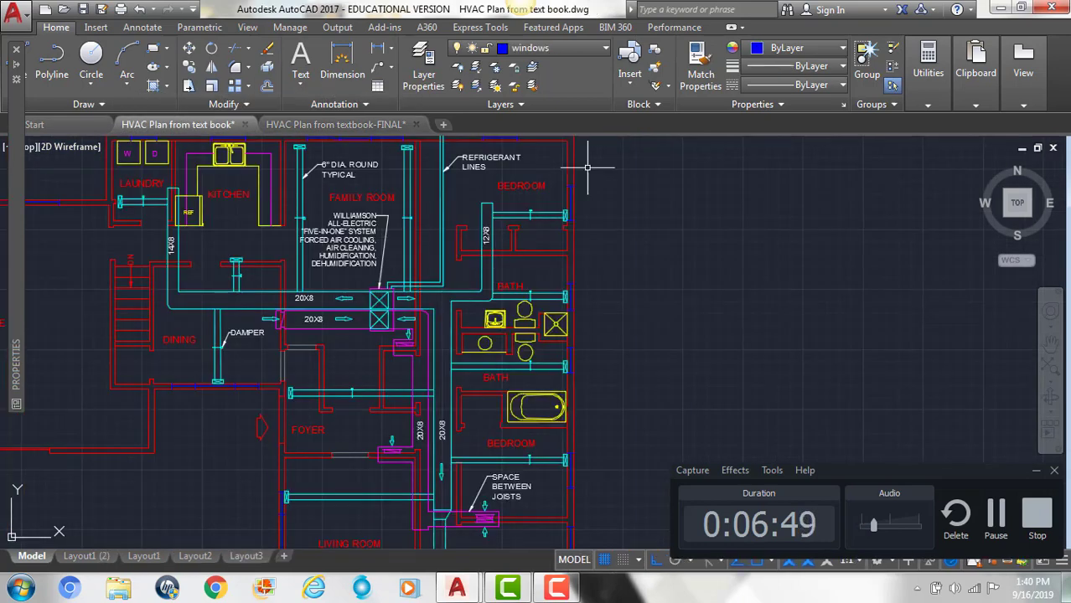
Add a short damper line across the branch duct at the bedroom wall register
click(335, 124)
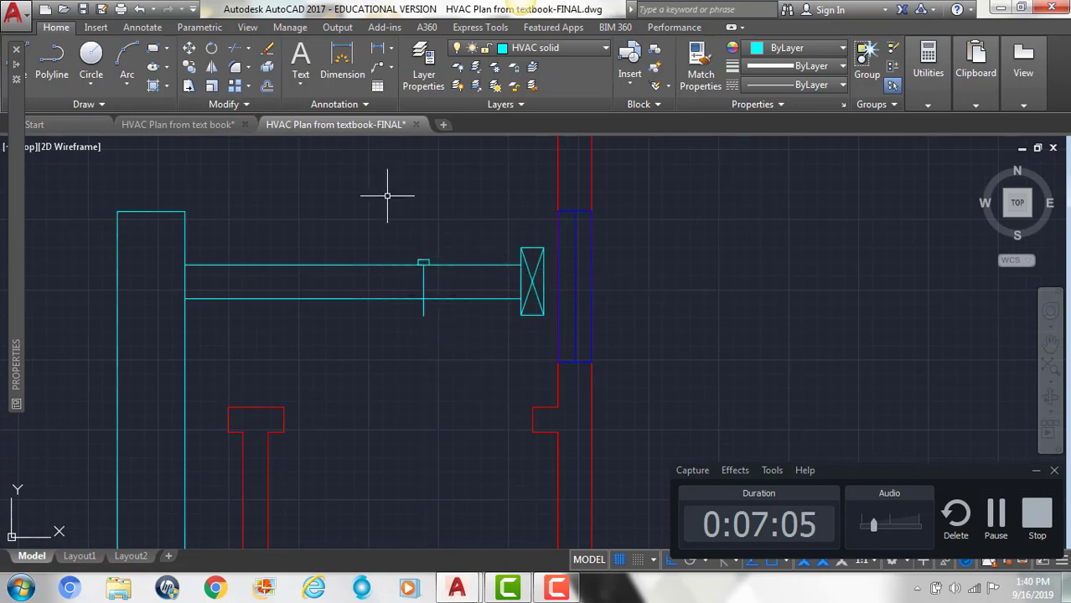
click(177, 124)
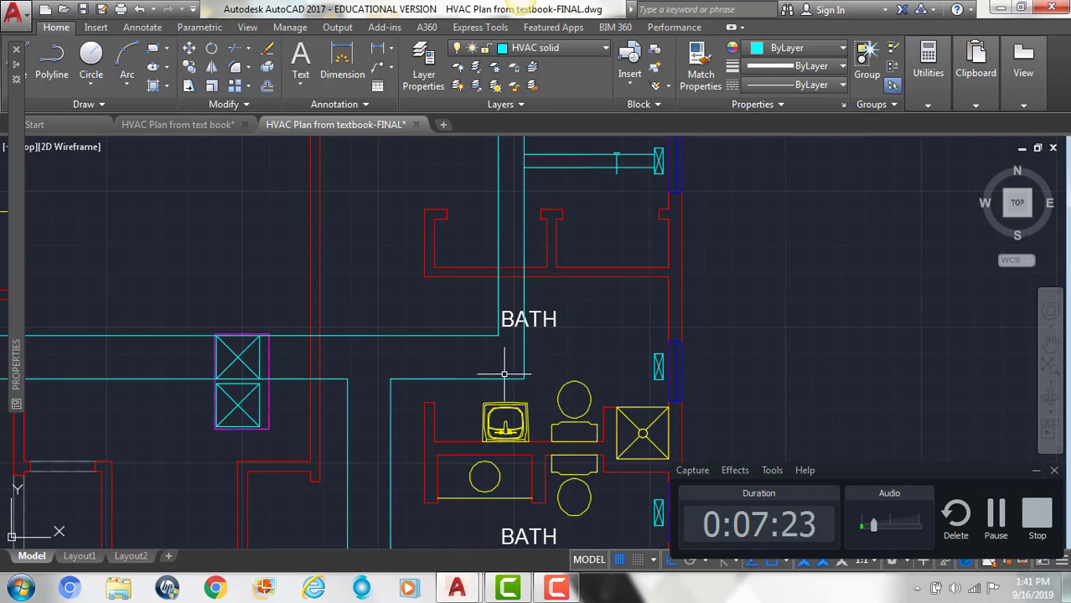
mouse_move(495, 374)
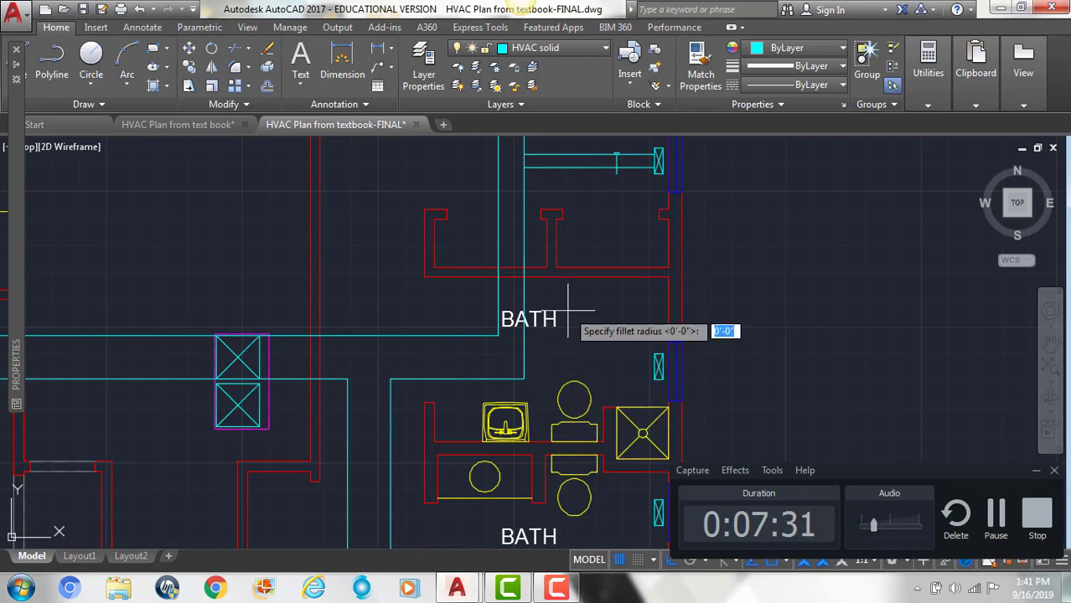
Set the fillet radius to 3 to round the duct corner near the bath
key(enter)
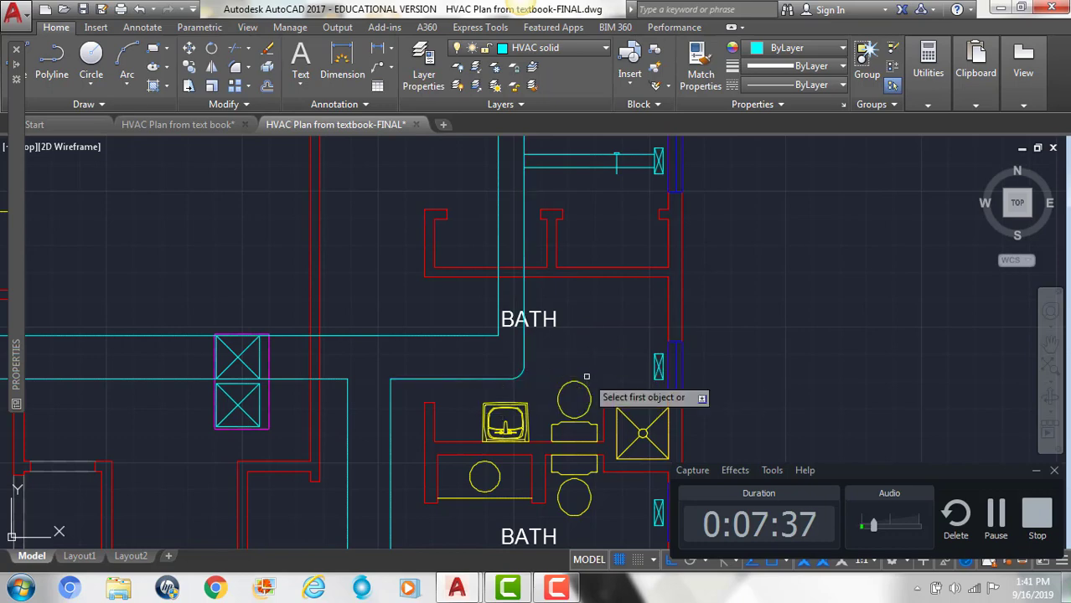
text(3)
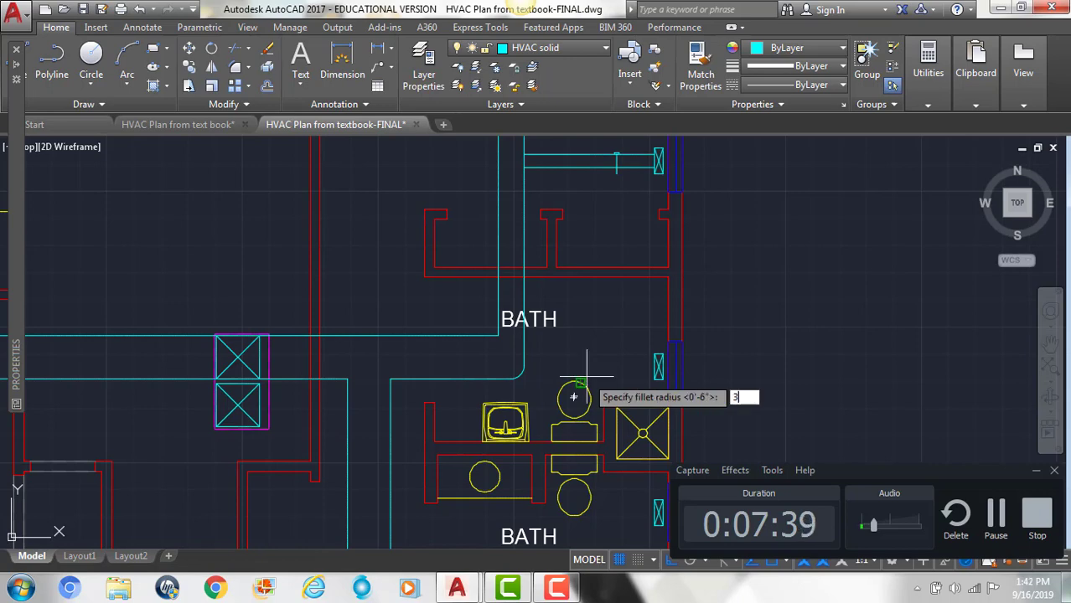
key(enter)
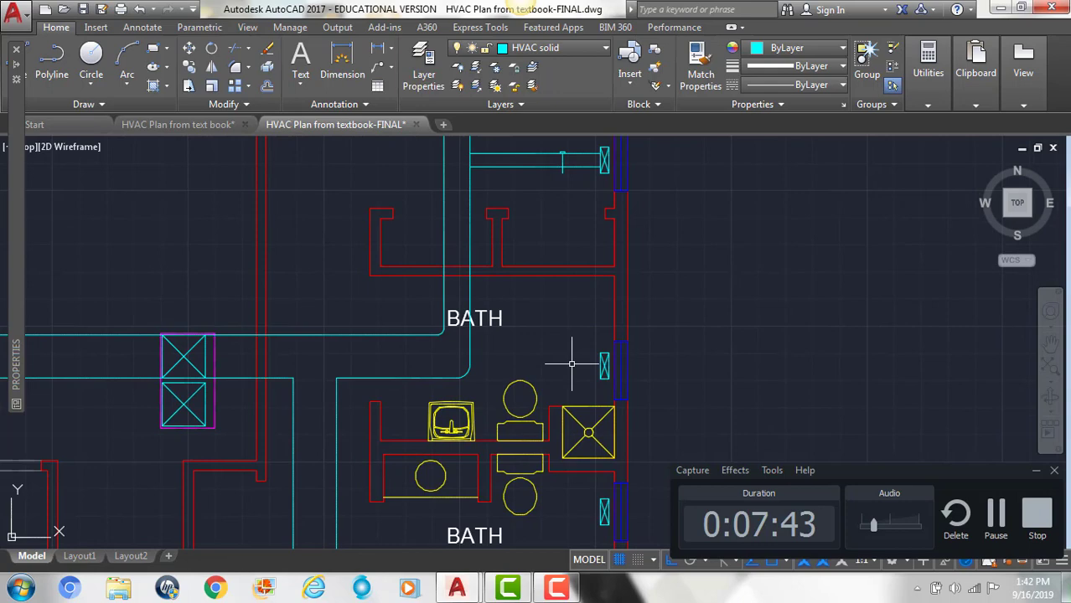
mouse_move(573, 217)
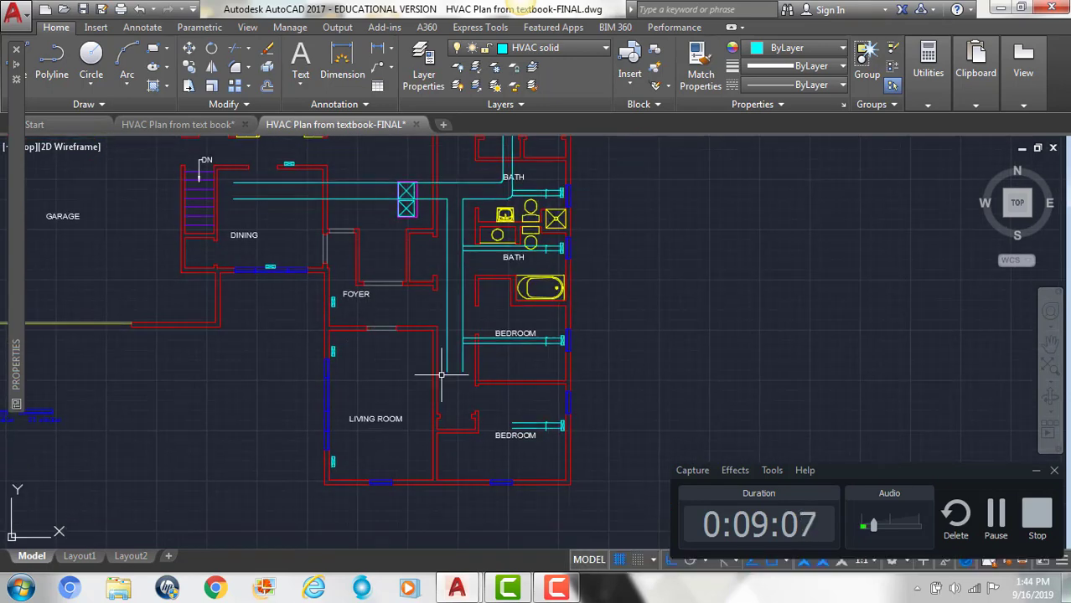
mouse_move(459, 385)
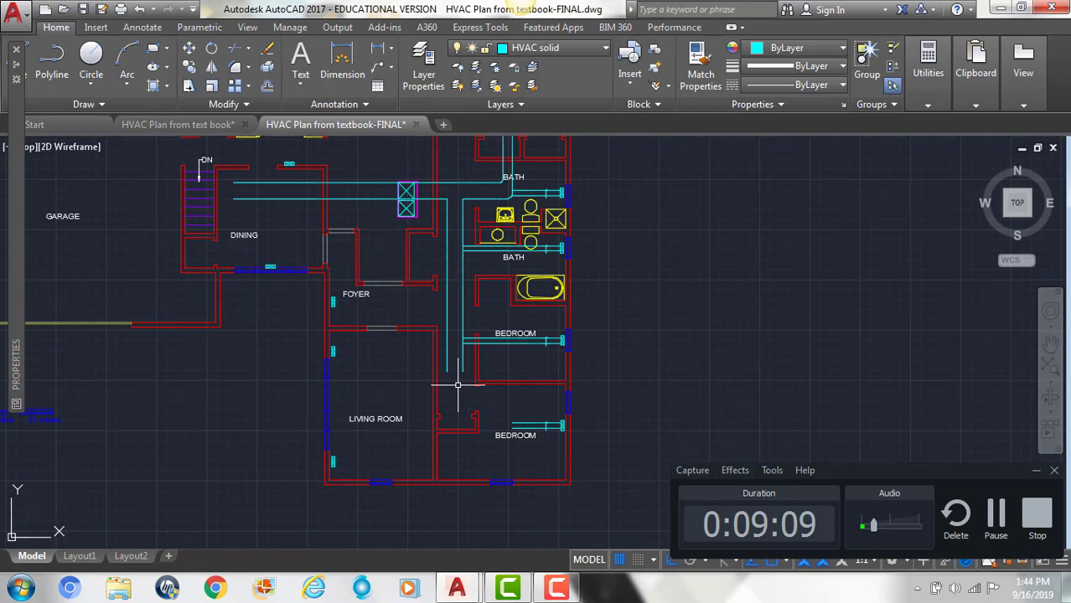
mouse_move(380, 243)
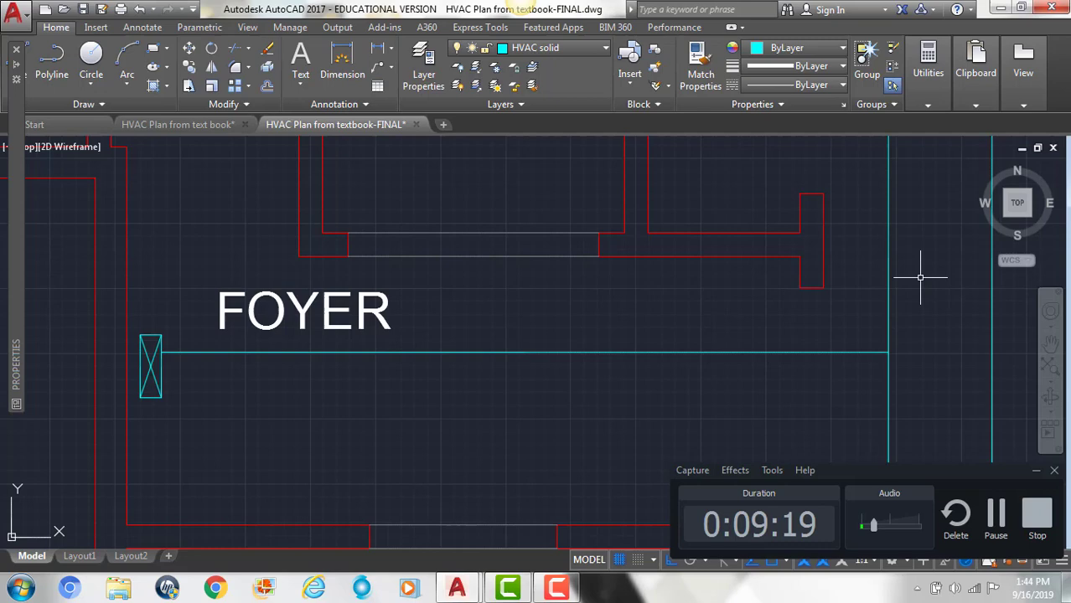
Offset the foyer branch 6 units, mark its damper, and start a new duct line in the dining area
text(6)
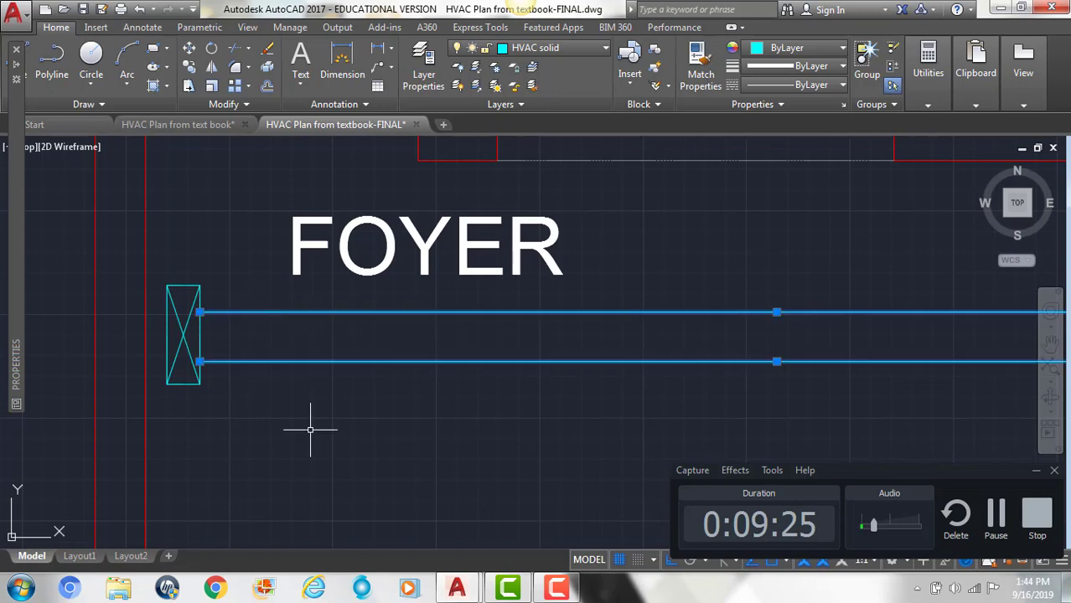
key(Escape)
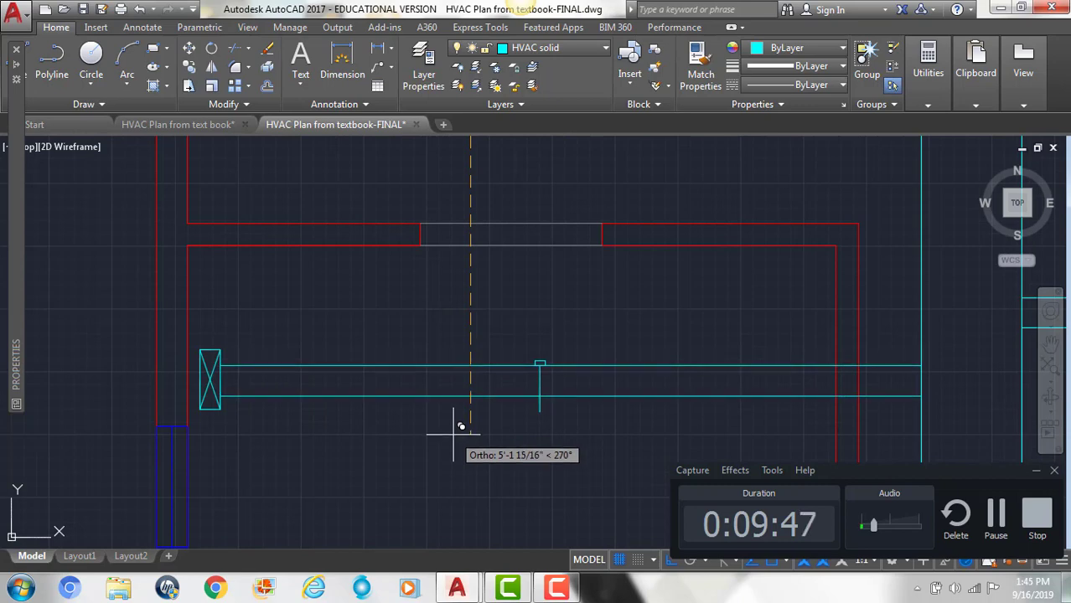
click(461, 426)
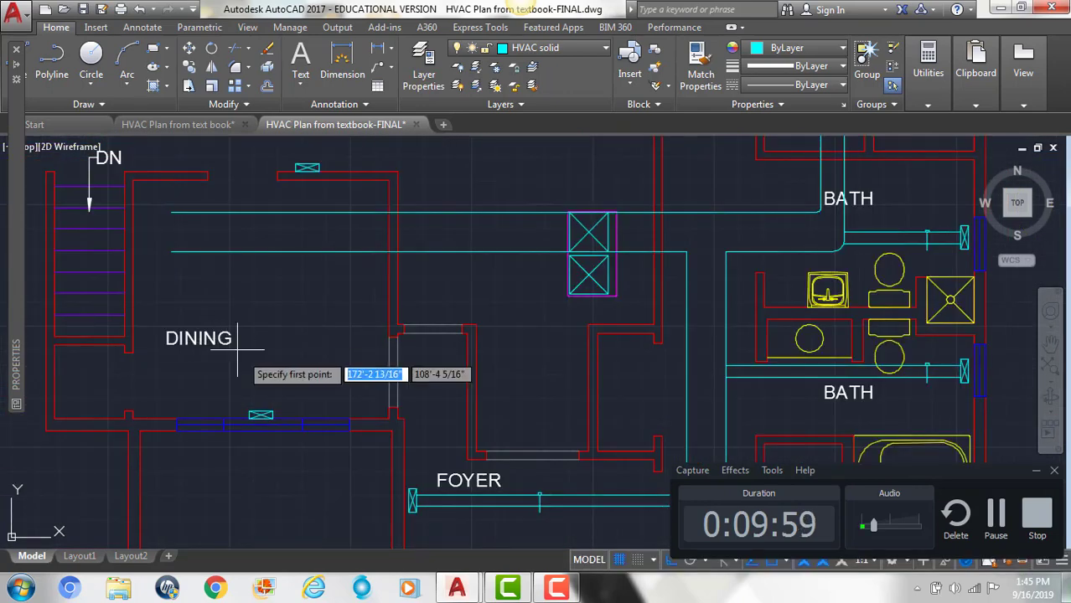
click(255, 254)
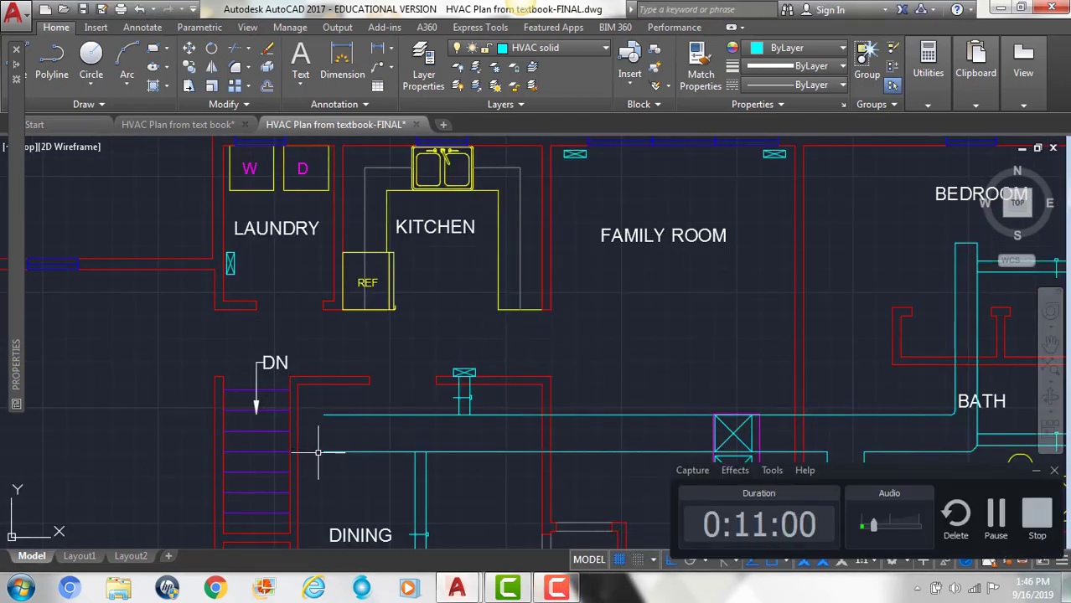
mouse_move(300, 241)
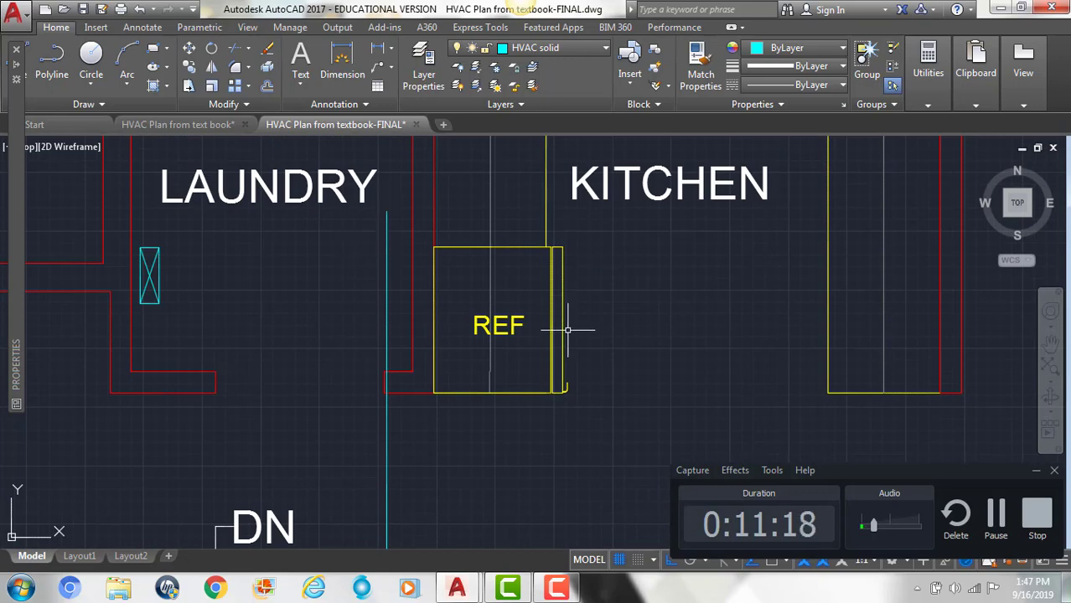
Enter a 1-unit offset distance and zoom in on the laundry register area
text(1)
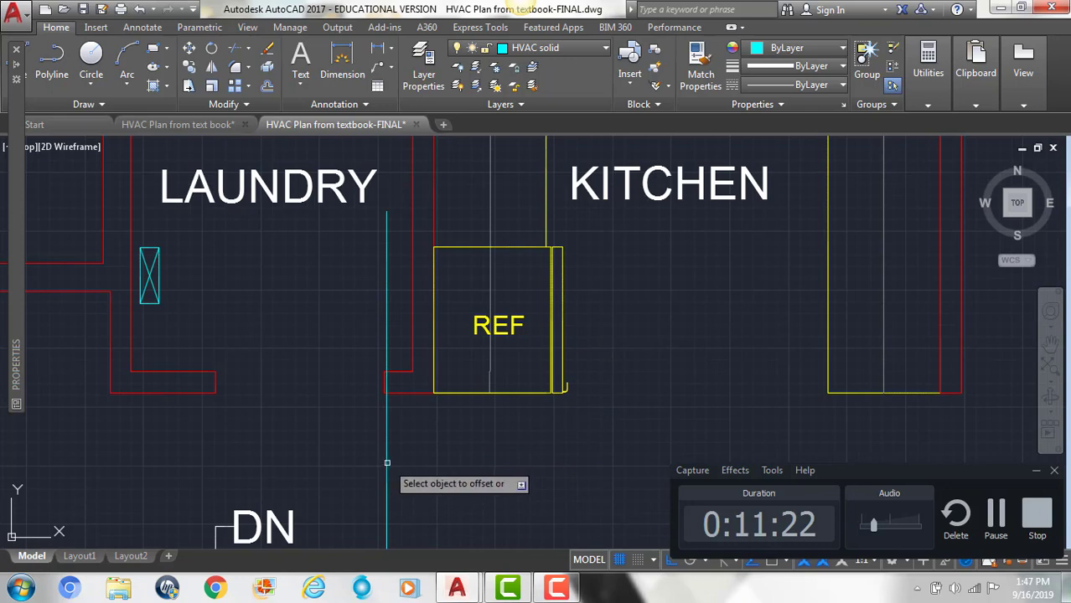
scroll(down, 3)
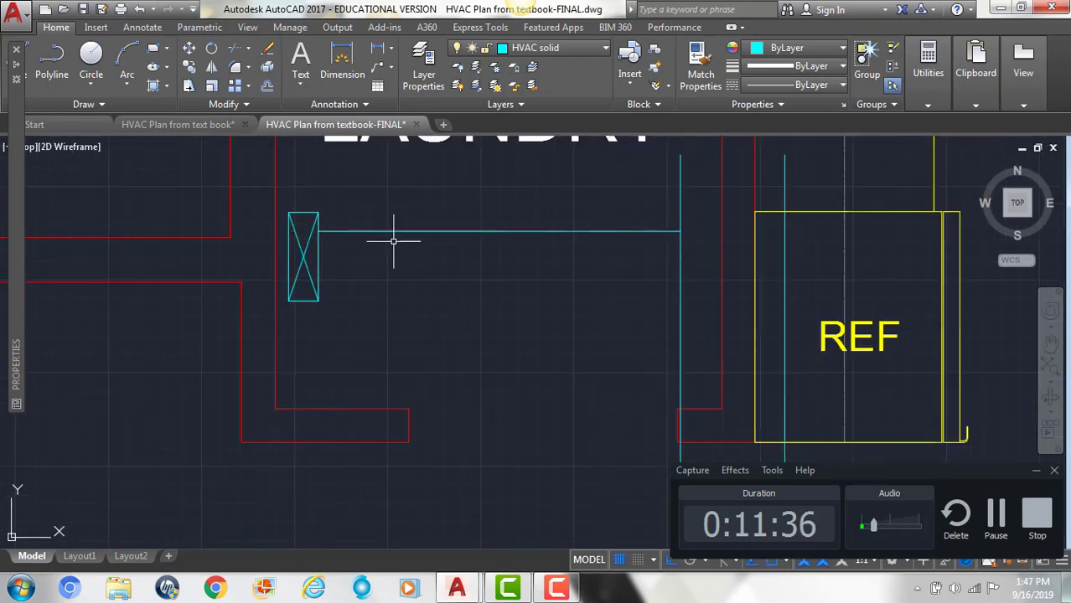
mouse_move(365, 272)
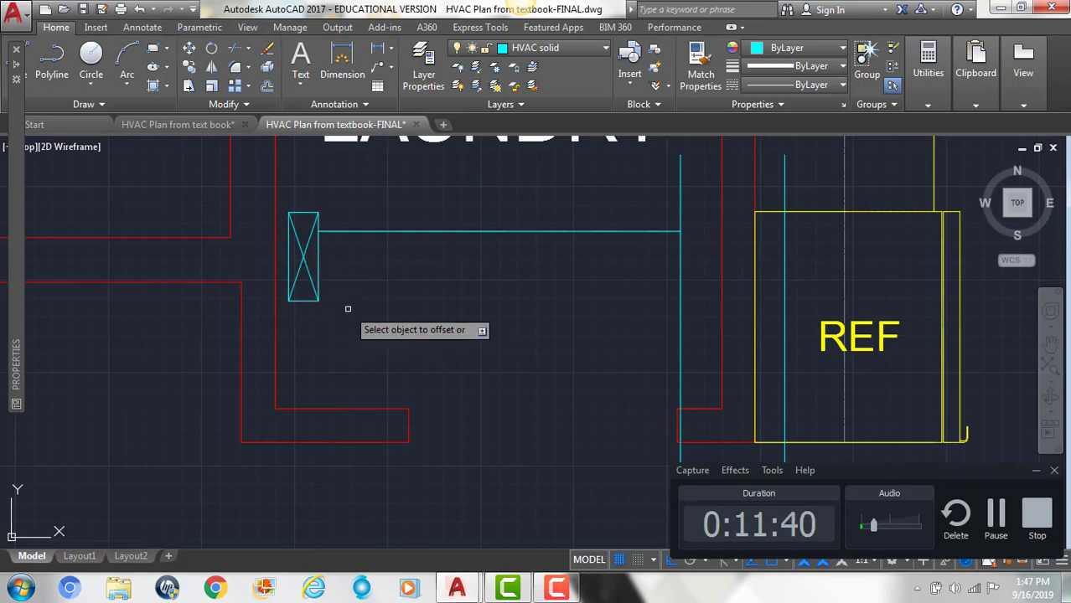
Offset the laundry branch line into a two-line duct, then show the textbook plan
click(411, 231)
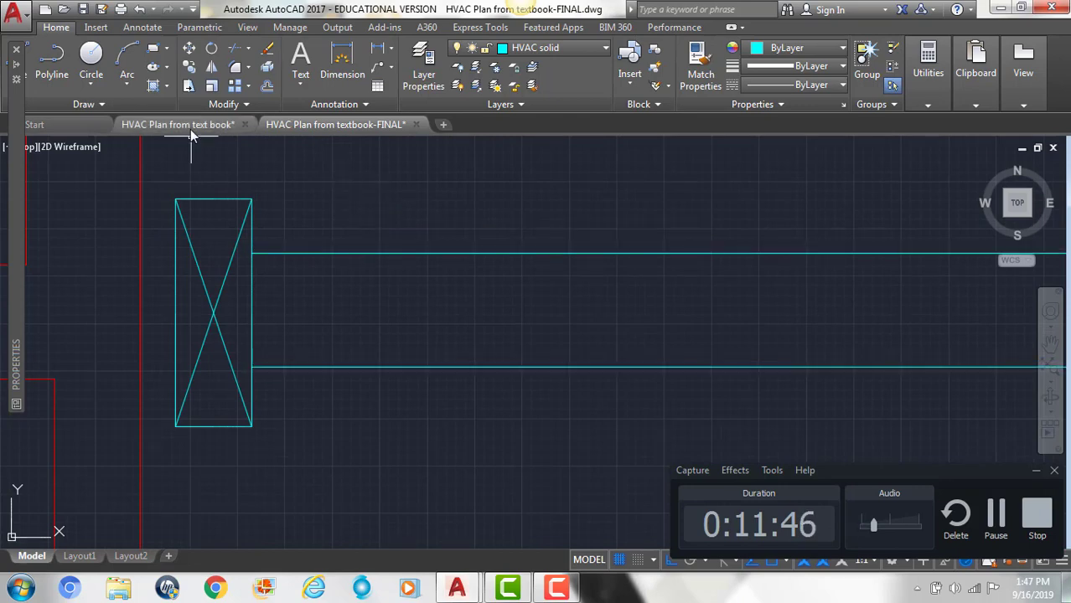
click(335, 124)
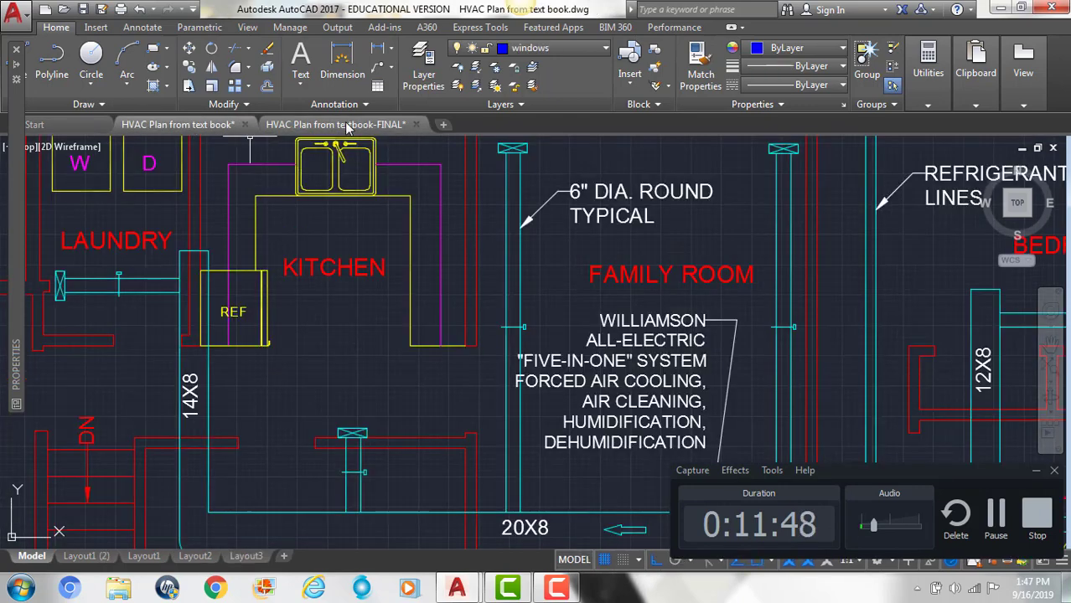